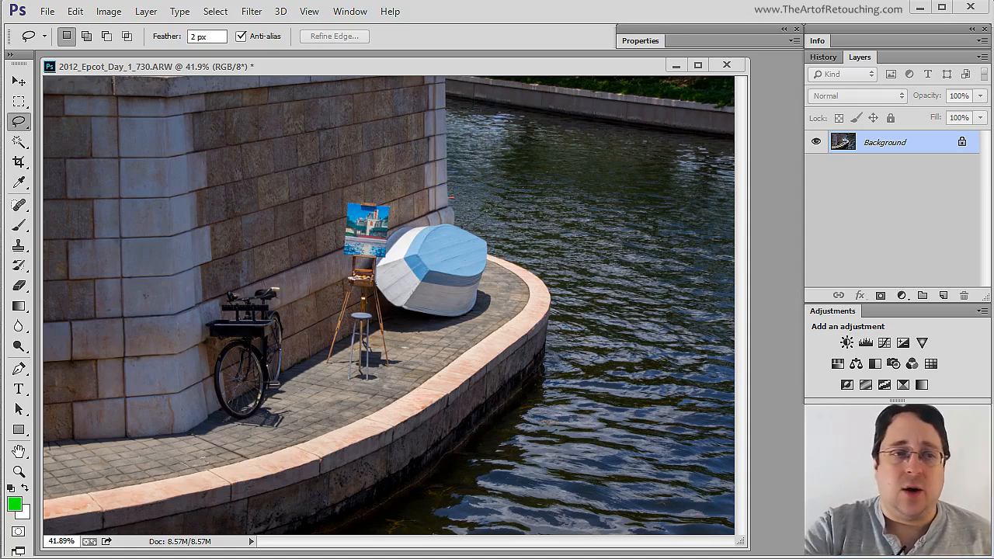
- Switch to the Magnetic Lasso Tool from the lasso tool flyout
{"action": "left_click", "coordinate": [18, 122]}
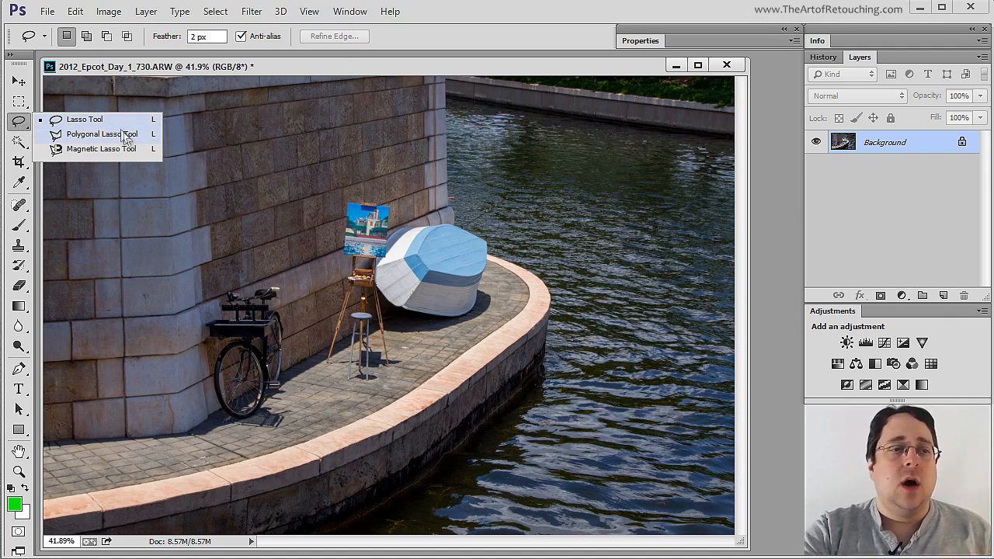
{"action": "mouse_move", "coordinate": [126, 150]}
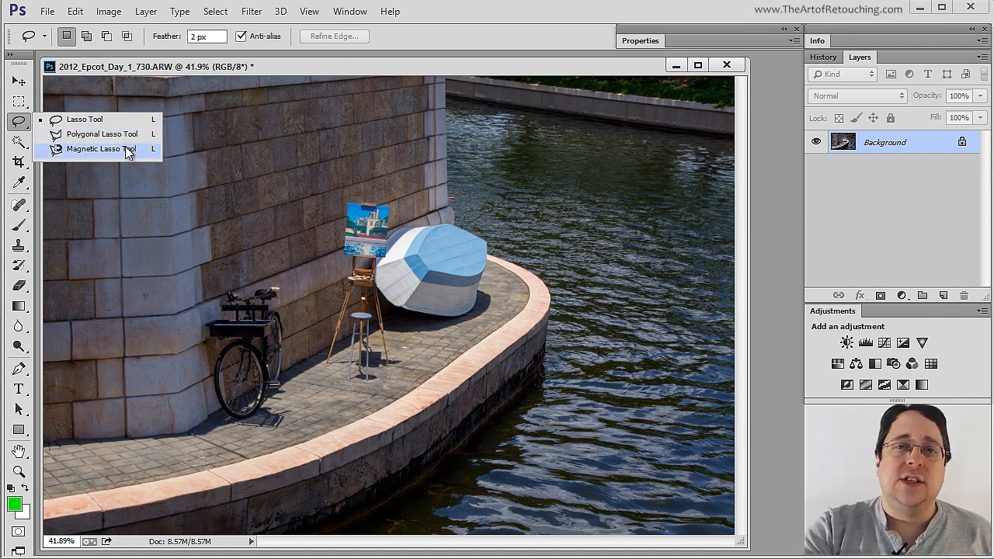
{"action": "left_click", "coordinate": [101, 148]}
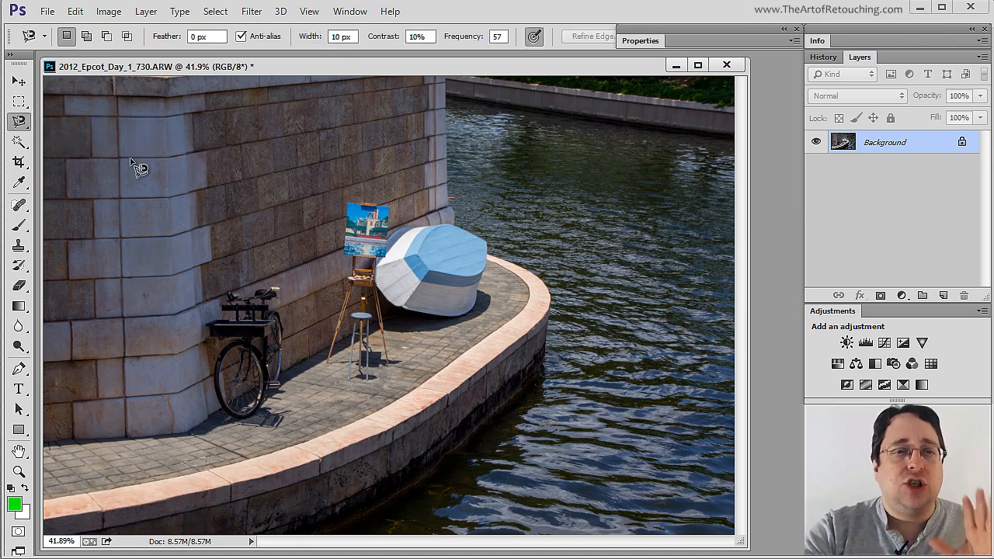
{"action": "mouse_move", "coordinate": [791, 437]}
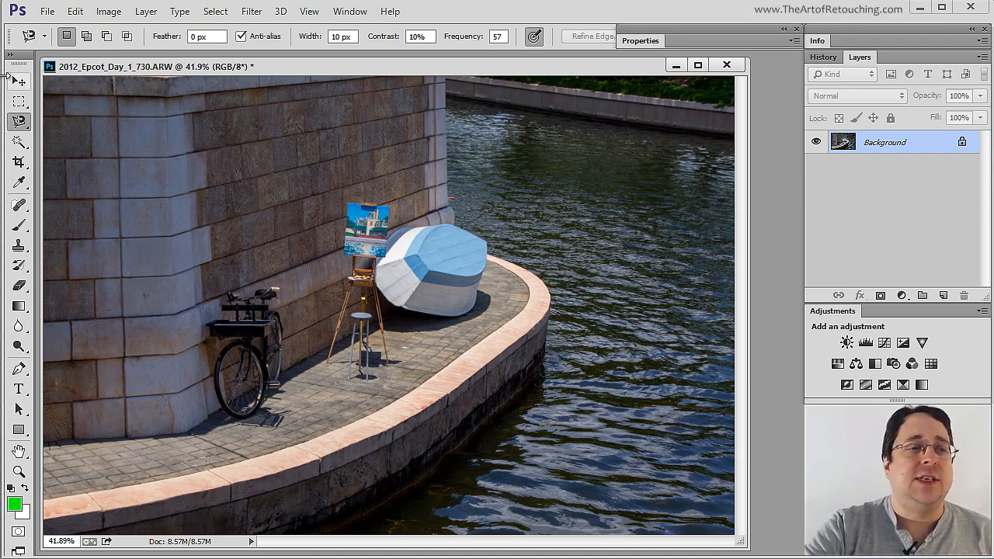
{"action": "mouse_move", "coordinate": [614, 407]}
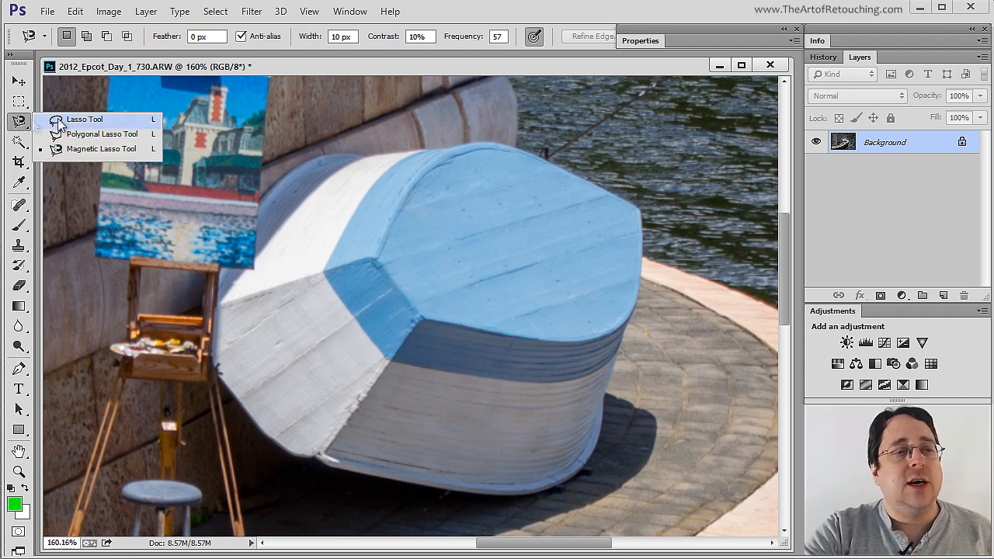
{"action": "mouse_move", "coordinate": [105, 148]}
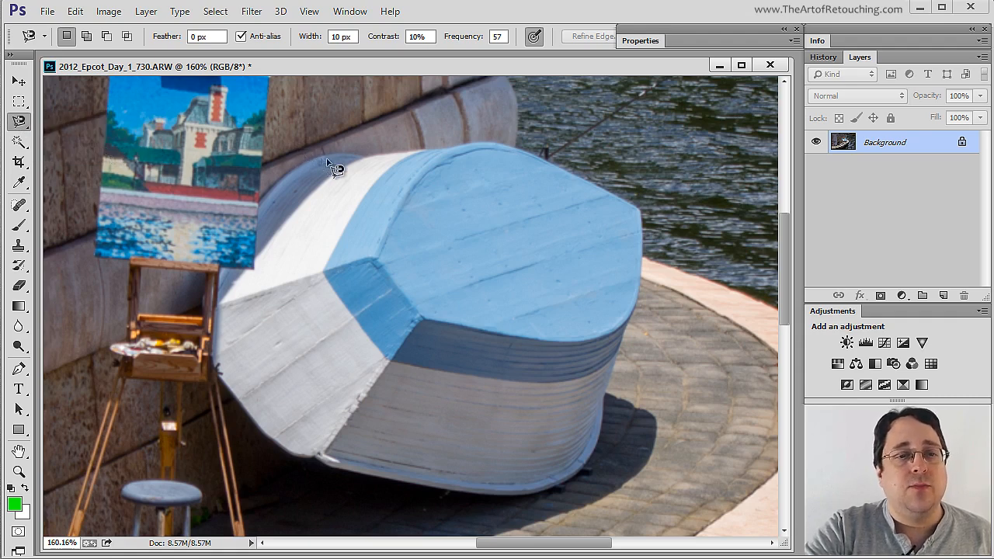
{"action": "mouse_move", "coordinate": [524, 156]}
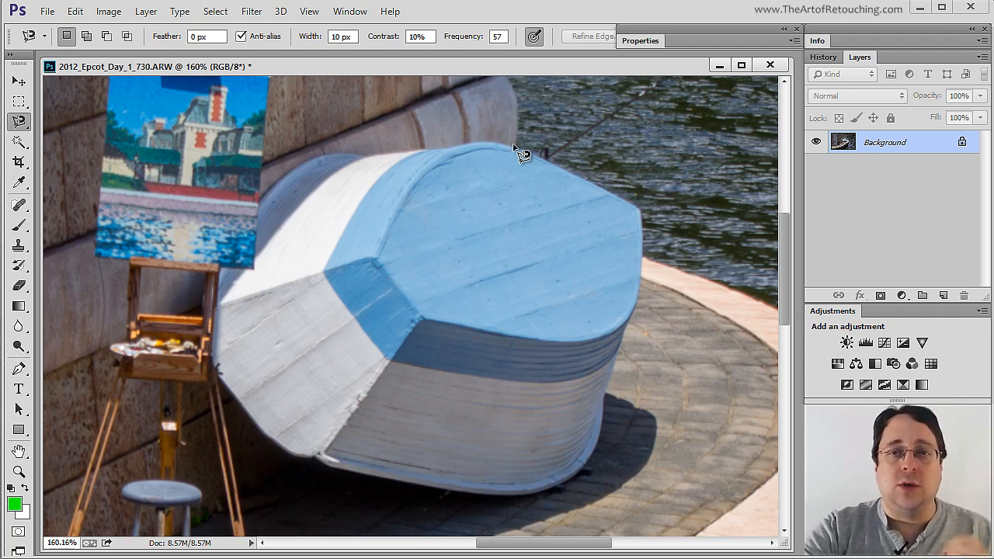
{"action": "mouse_move", "coordinate": [501, 124]}
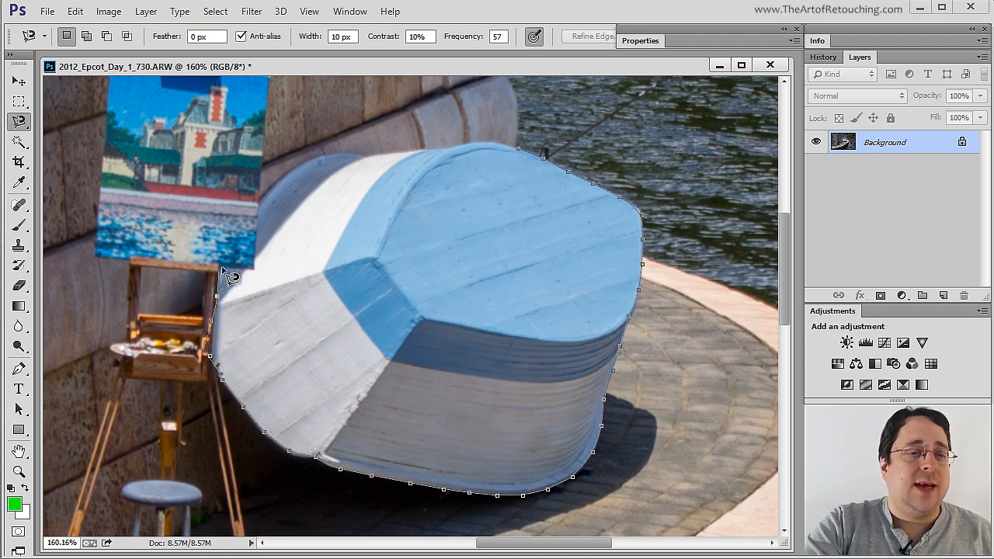
{"action": "mouse_move", "coordinate": [268, 256]}
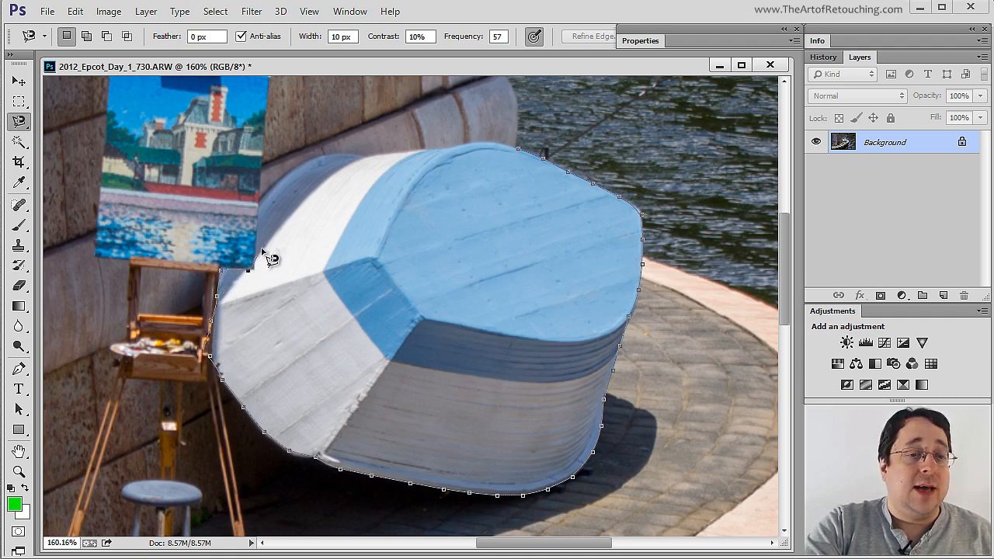
{"action": "mouse_move", "coordinate": [288, 191]}
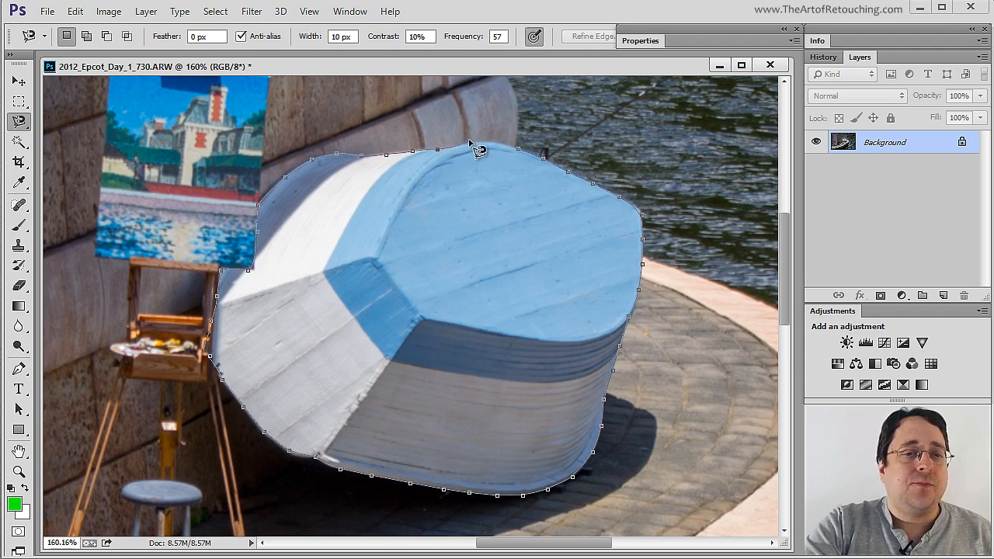
{"action": "mouse_move", "coordinate": [525, 154]}
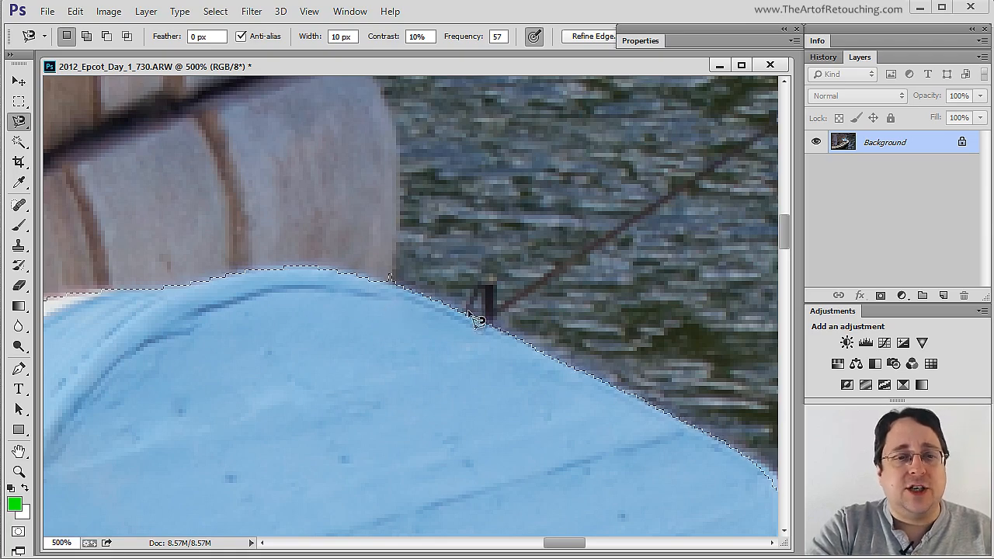
- Pan along the boat's selected top edge and bring up the lasso flyout
{"action": "left_click_drag", "start_coordinate": [466, 319], "coordinate": [590, 330]}
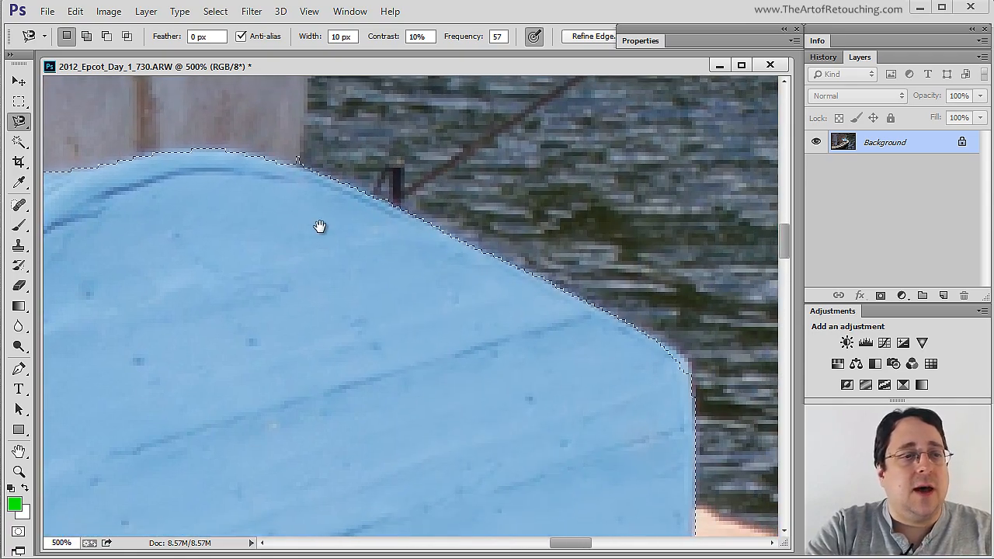
{"action": "left_click", "coordinate": [18, 122]}
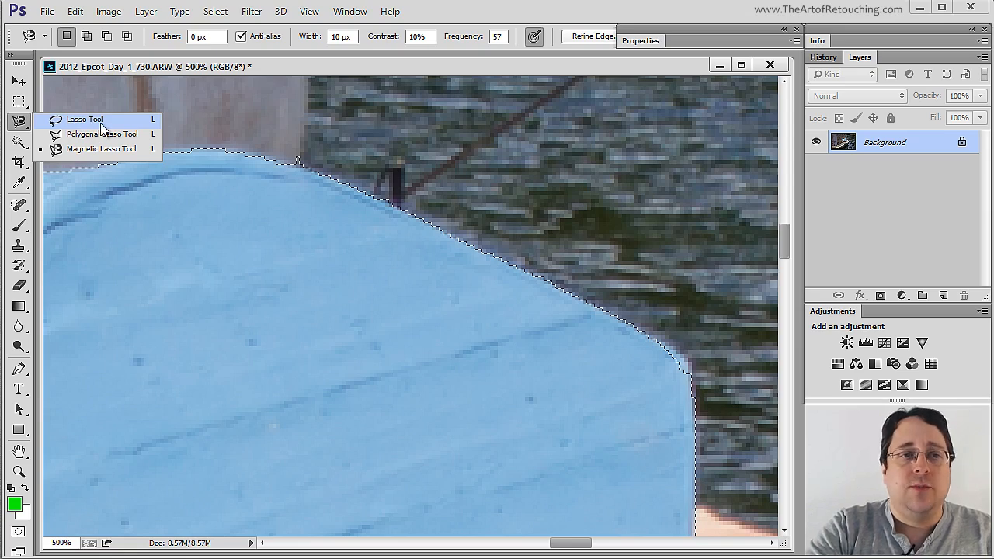
- Switch back to the plain Lasso Tool
{"action": "left_click", "coordinate": [84, 120]}
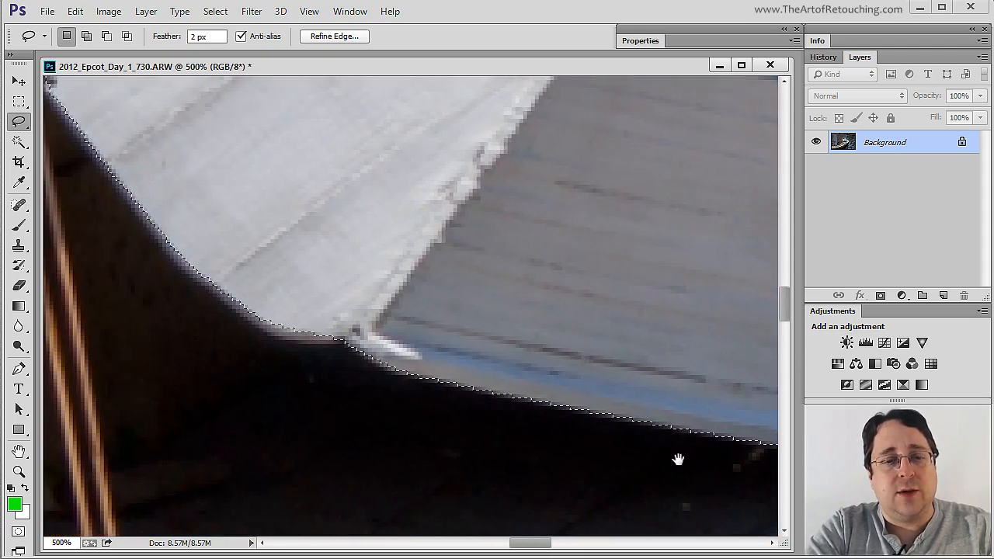
- Pan along the boat's outline to recheck its top edge
{"action": "left_click_drag", "start_coordinate": [678, 458], "coordinate": [469, 449]}
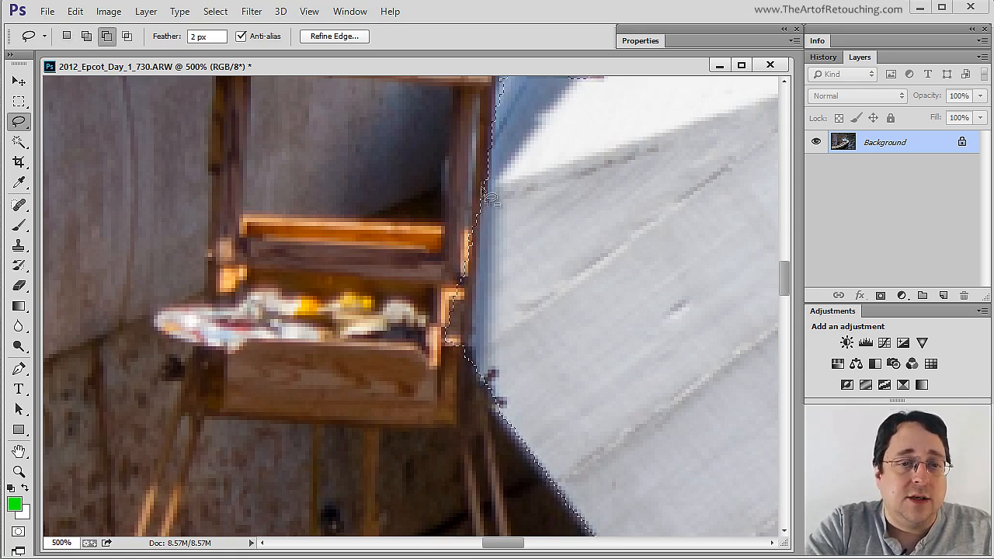
{"action": "mouse_move", "coordinate": [477, 346]}
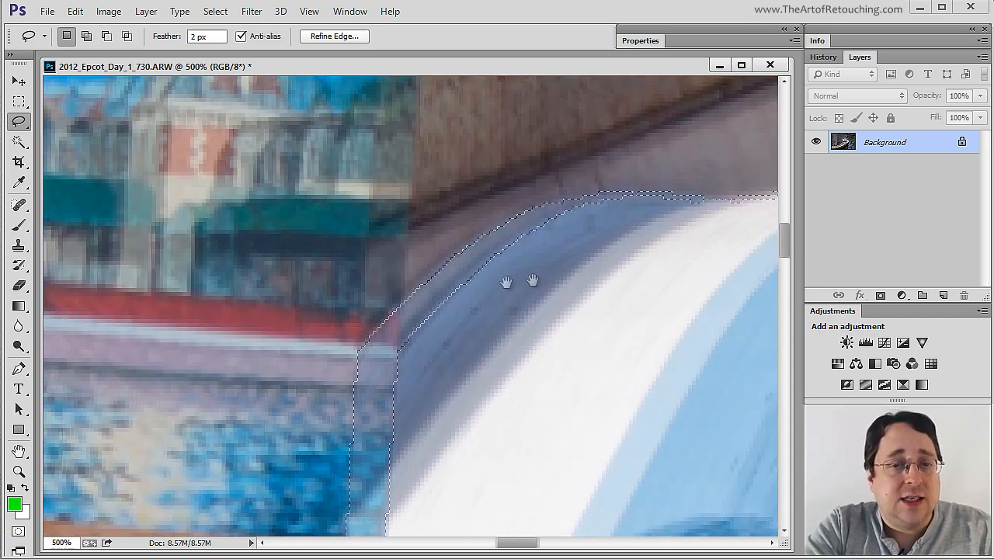
{"action": "left_click_drag", "start_coordinate": [531, 279], "coordinate": [526, 285]}
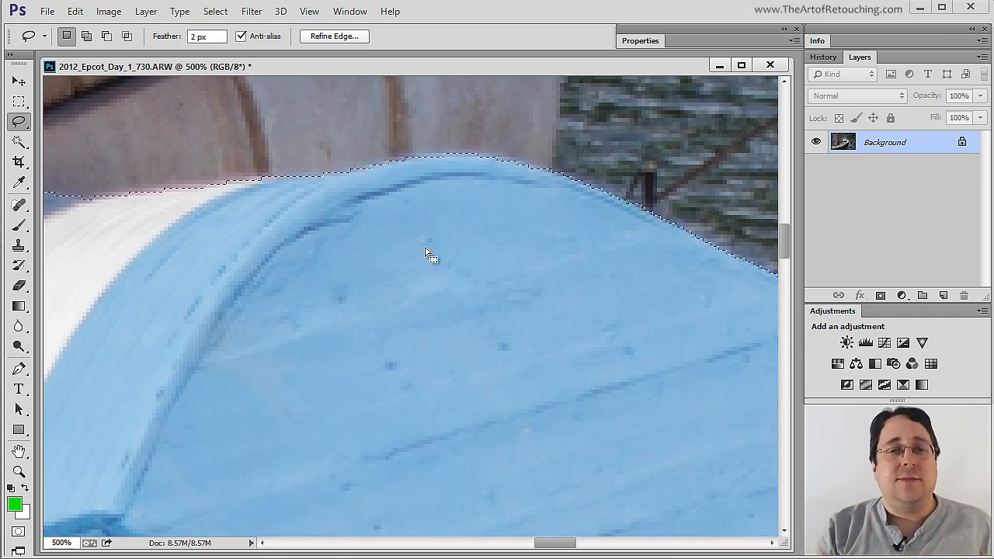
{"action": "mouse_move", "coordinate": [462, 209]}
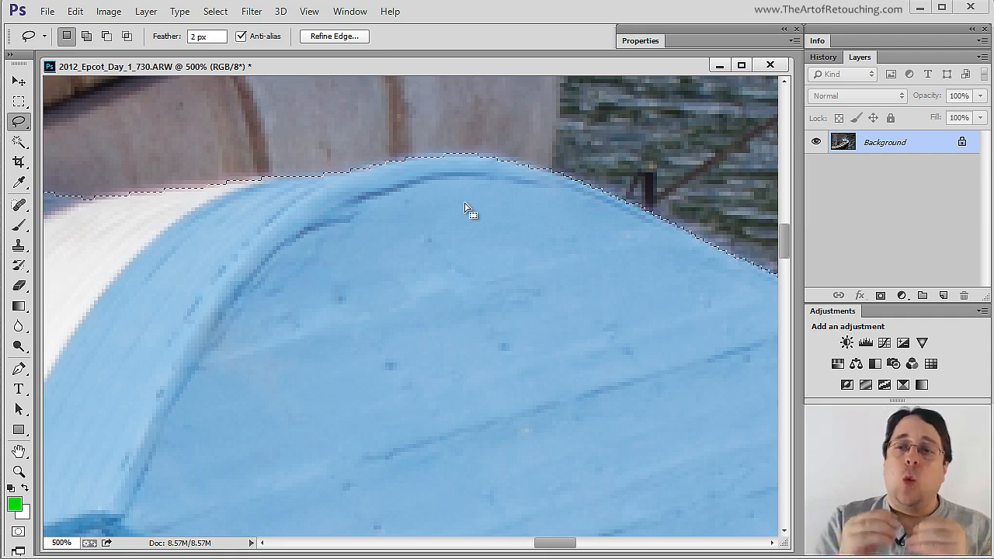
{"action": "mouse_move", "coordinate": [590, 138]}
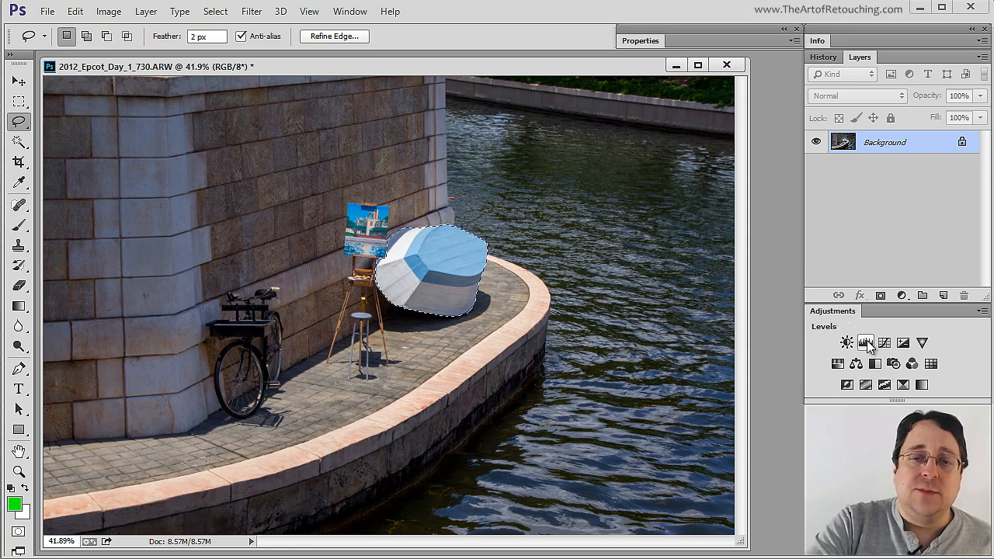
- Add a Levels adjustment and raise the black input to about 207, darkening the boat
{"action": "left_click", "coordinate": [865, 342]}
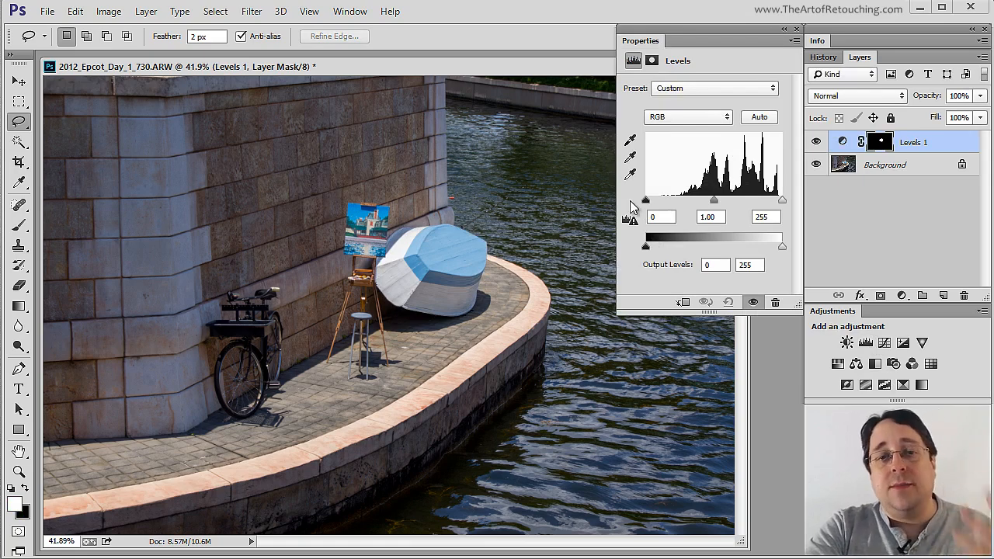
{"action": "left_click_drag", "start_coordinate": [645, 200], "coordinate": [674, 199]}
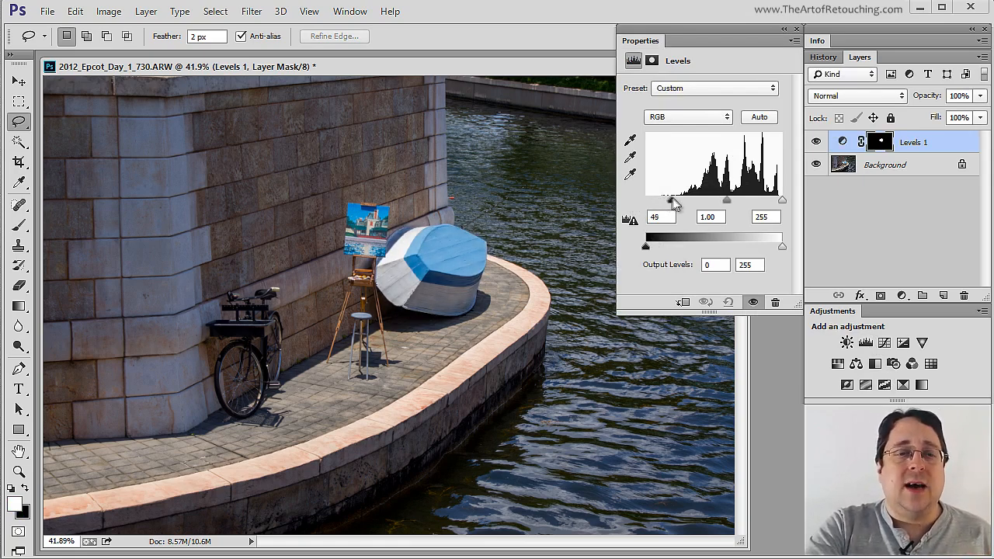
{"action": "left_click_drag", "start_coordinate": [666, 199], "coordinate": [676, 200]}
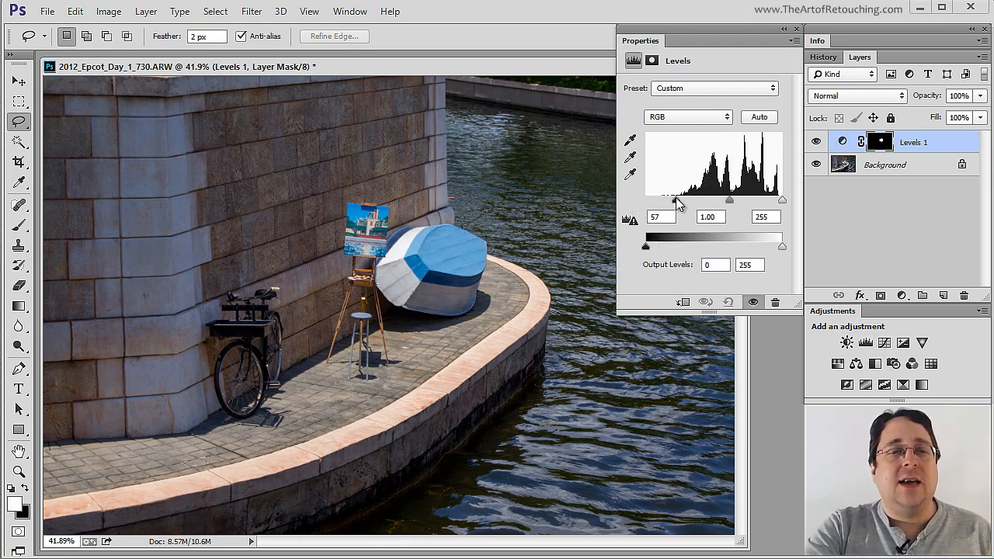
{"action": "left_click_drag", "start_coordinate": [677, 200], "coordinate": [695, 200]}
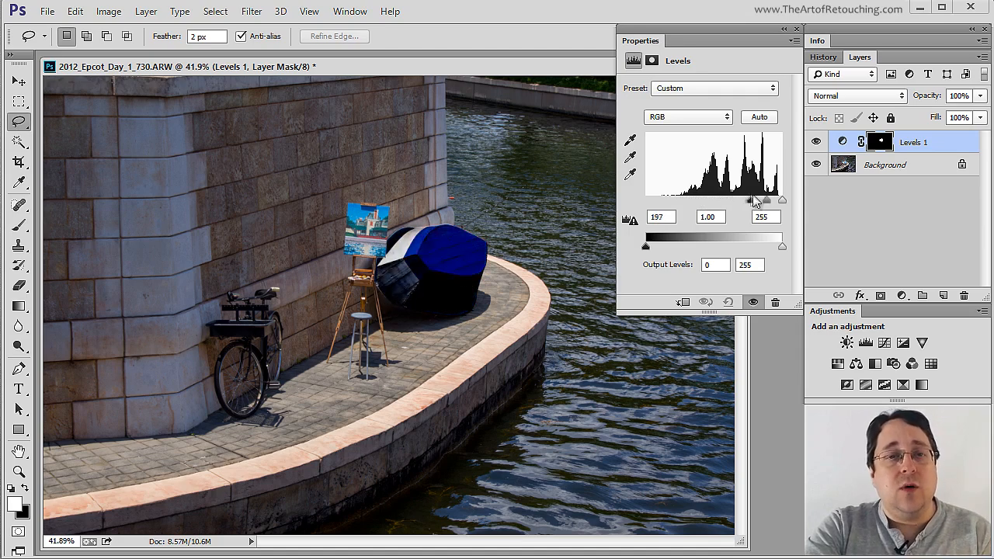
{"action": "left_click_drag", "start_coordinate": [749, 200], "coordinate": [772, 200]}
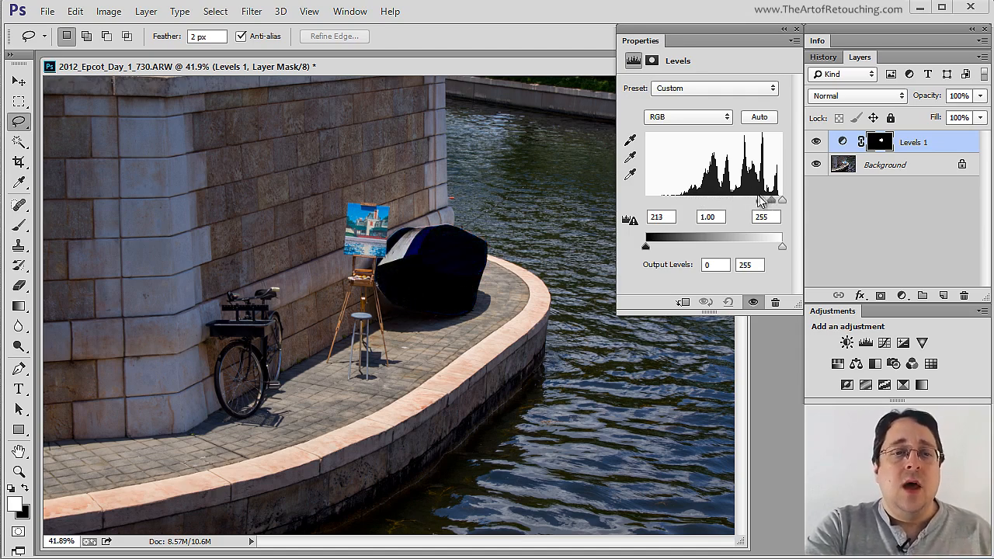
{"action": "left_click_drag", "start_coordinate": [771, 200], "coordinate": [757, 200]}
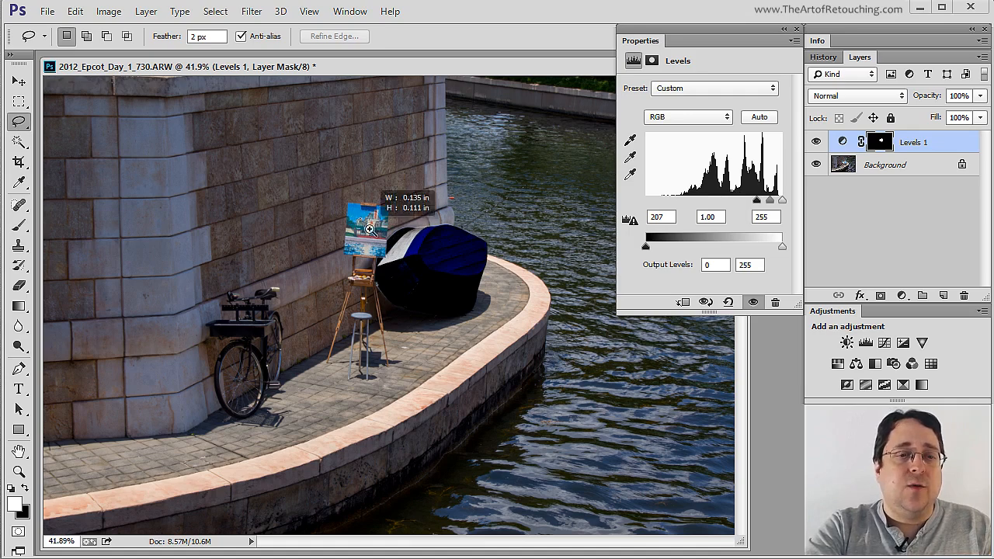
- Zoom in closely on the boat to inspect the mask edge
{"action": "left_click_drag", "start_coordinate": [370, 227], "coordinate": [505, 334]}
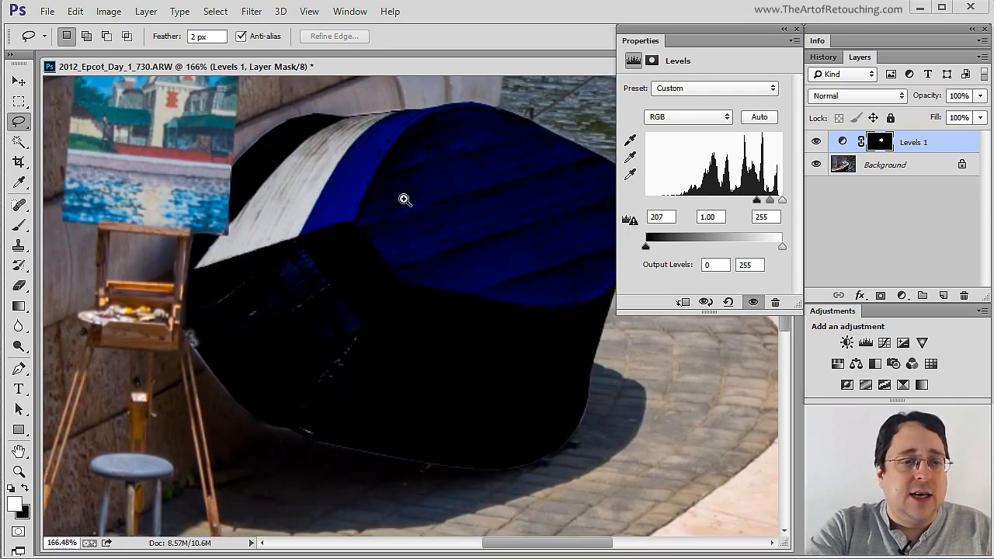
{"action": "left_click", "coordinate": [403, 199]}
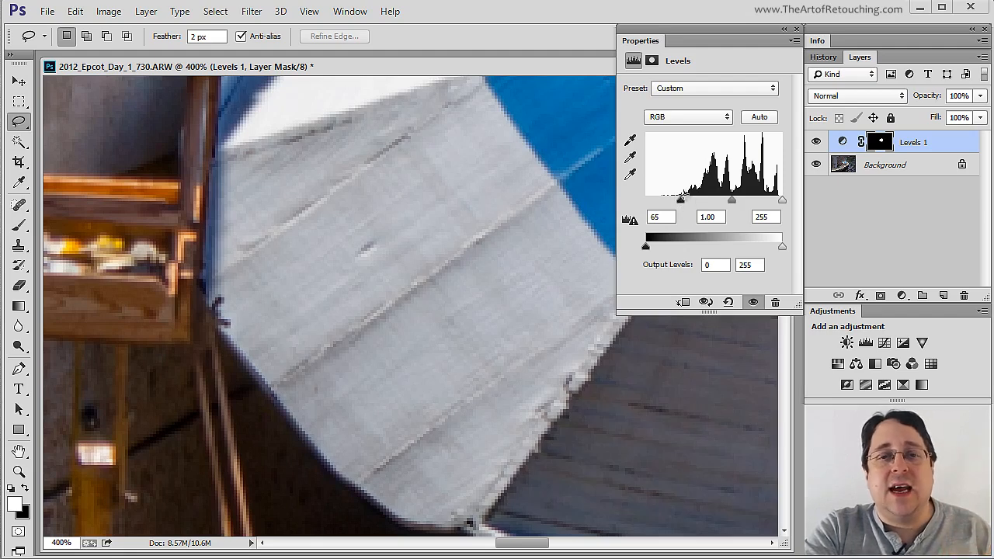
{"action": "mouse_move", "coordinate": [682, 202]}
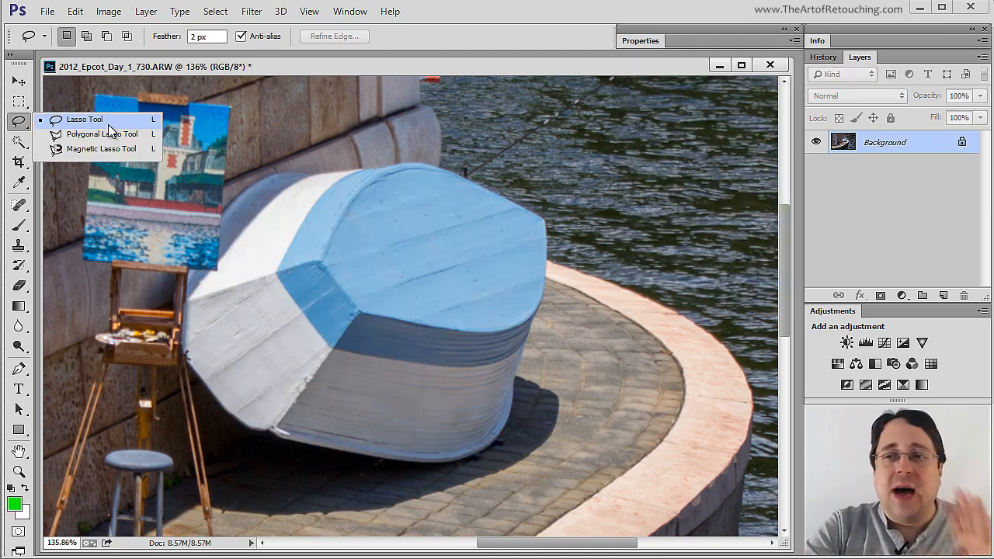
- Select the Lasso Tool and clear the practice selection with Ctrl+D
{"action": "left_click", "coordinate": [84, 118]}
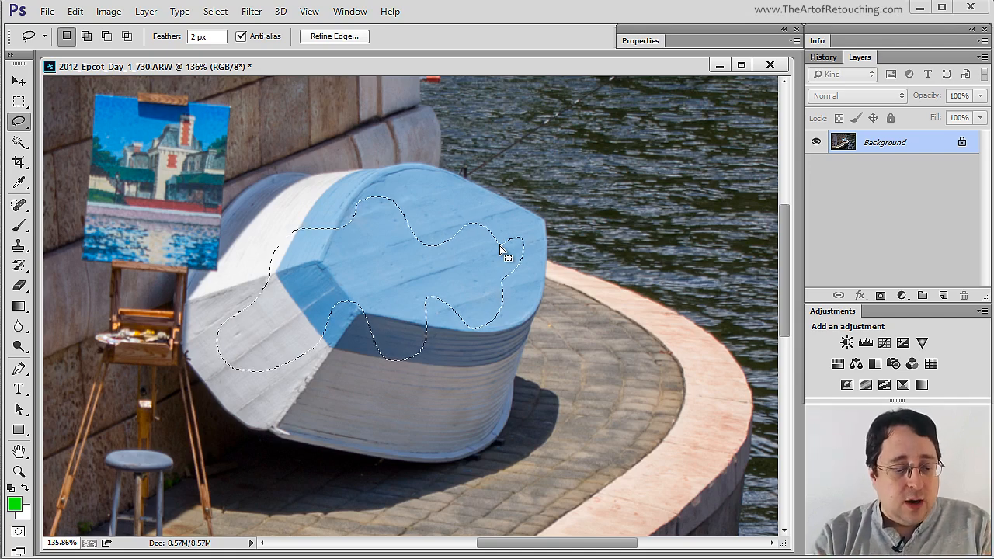
{"action": "key", "text": "ctrl+d"}
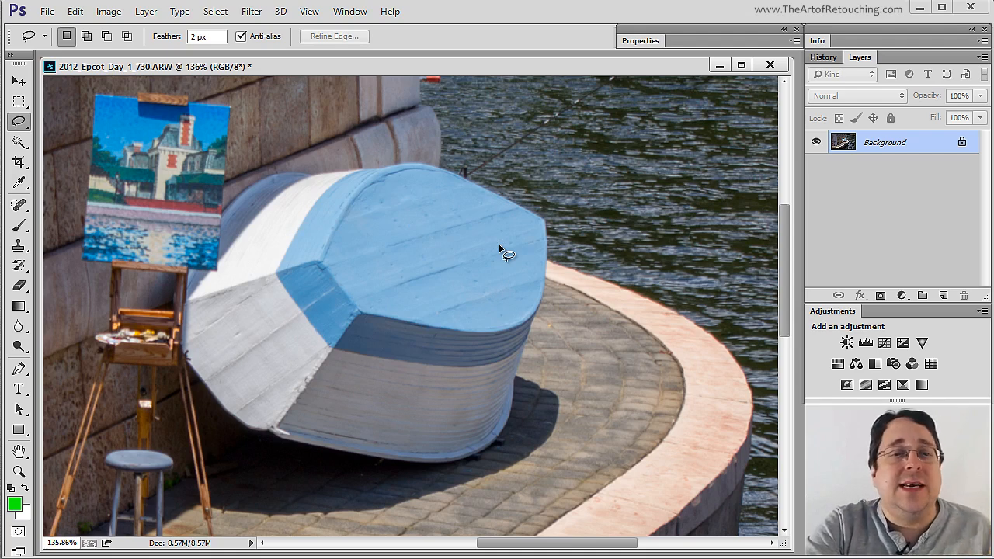
{"action": "mouse_move", "coordinate": [470, 167]}
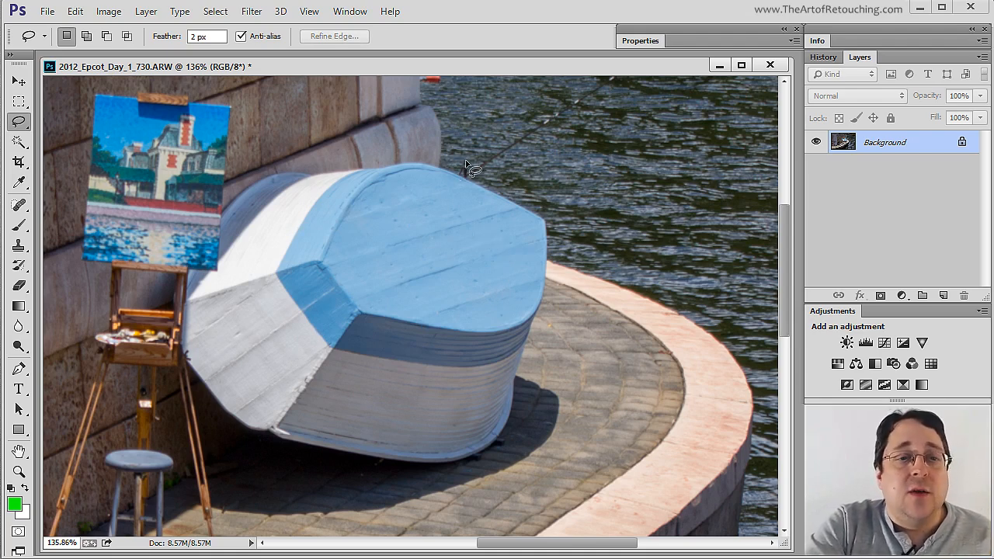
{"action": "mouse_move", "coordinate": [458, 177]}
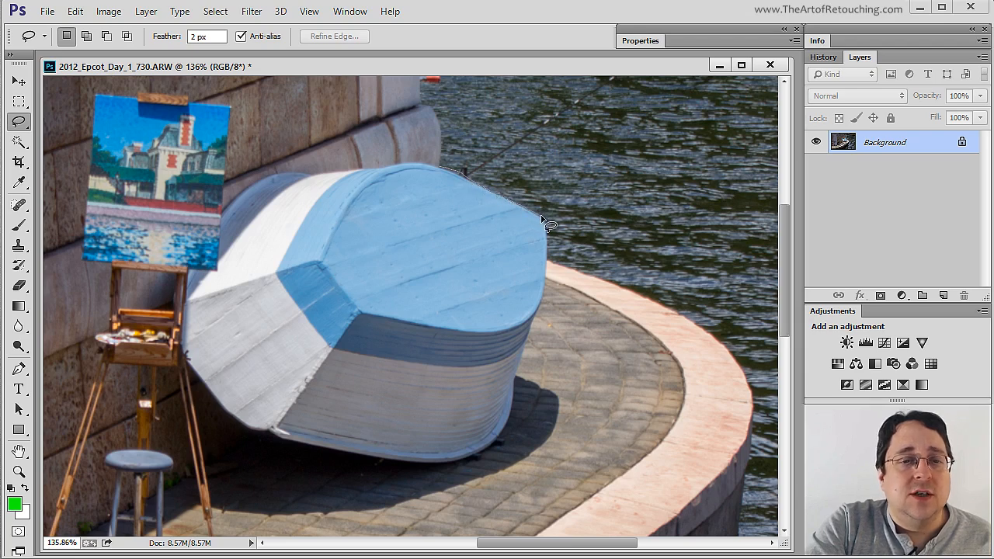
{"action": "mouse_move", "coordinate": [553, 297]}
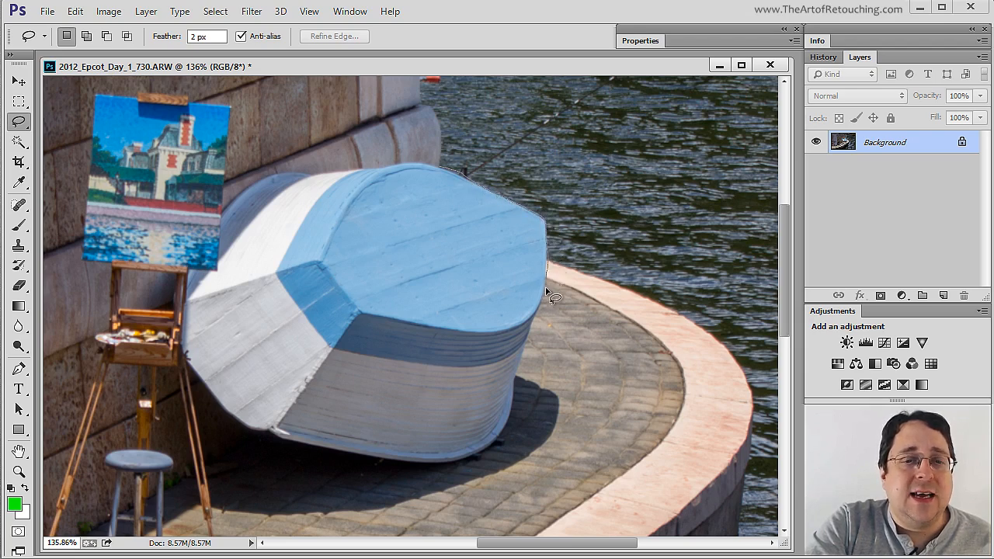
{"action": "mouse_move", "coordinate": [520, 381]}
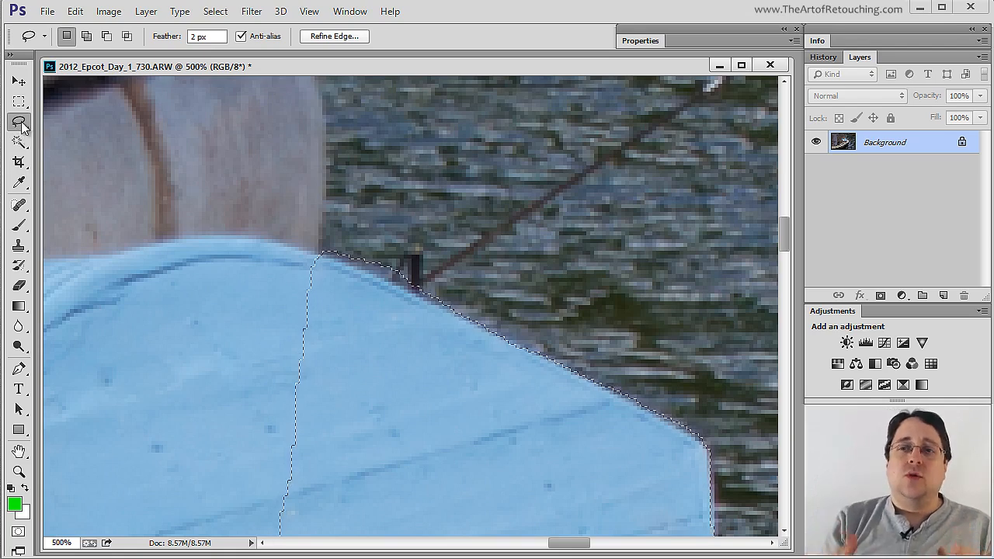
{"action": "mouse_move", "coordinate": [19, 125]}
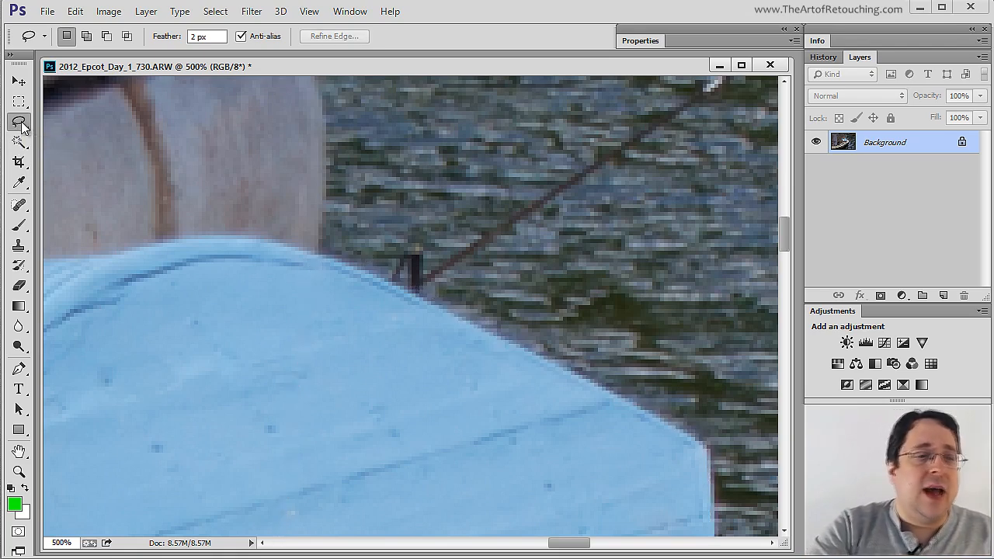
- Draw a closed practice outline on the boat top with the Polygonal Lasso
{"action": "left_click", "coordinate": [20, 122]}
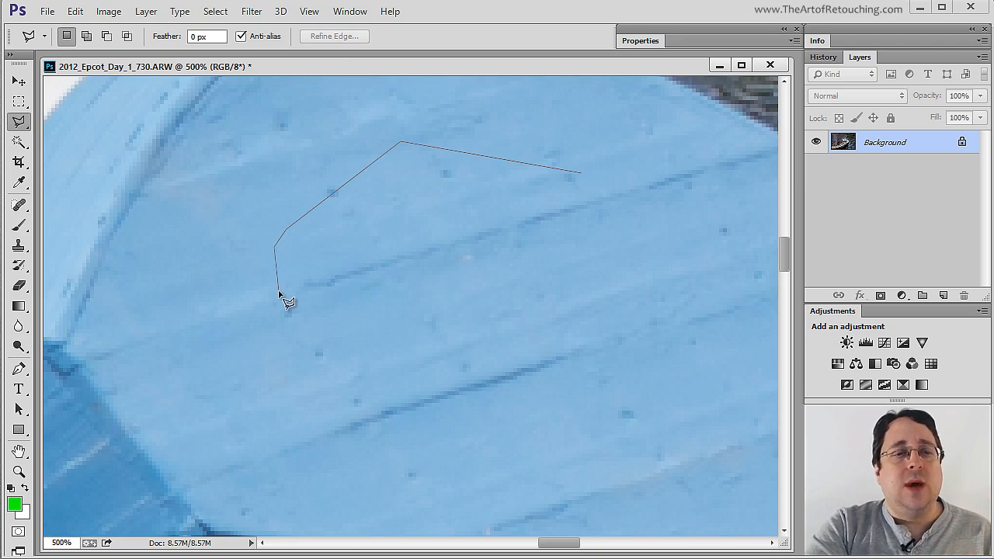
{"action": "left_click", "coordinate": [434, 380]}
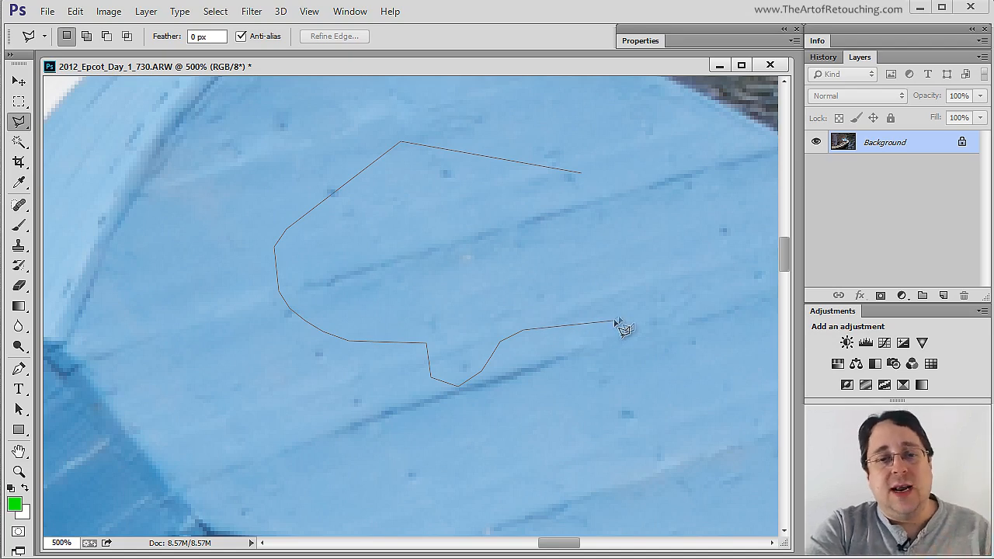
{"action": "mouse_move", "coordinate": [636, 291]}
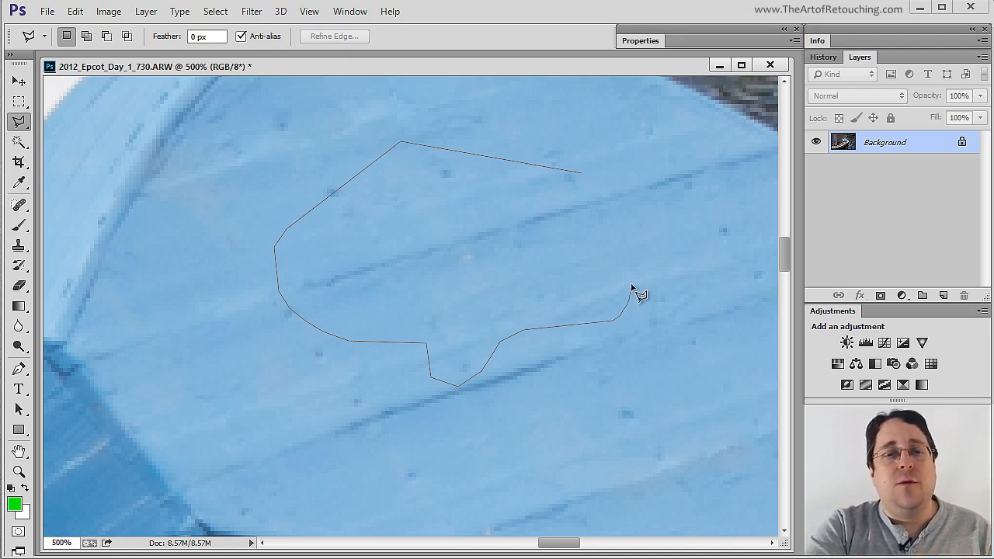
{"action": "mouse_move", "coordinate": [635, 286]}
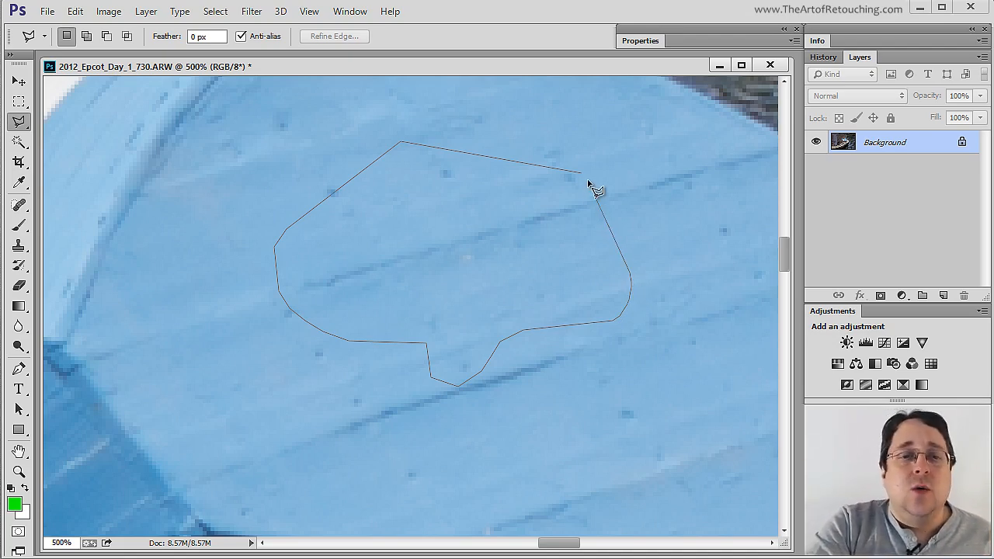
{"action": "left_click", "coordinate": [598, 186]}
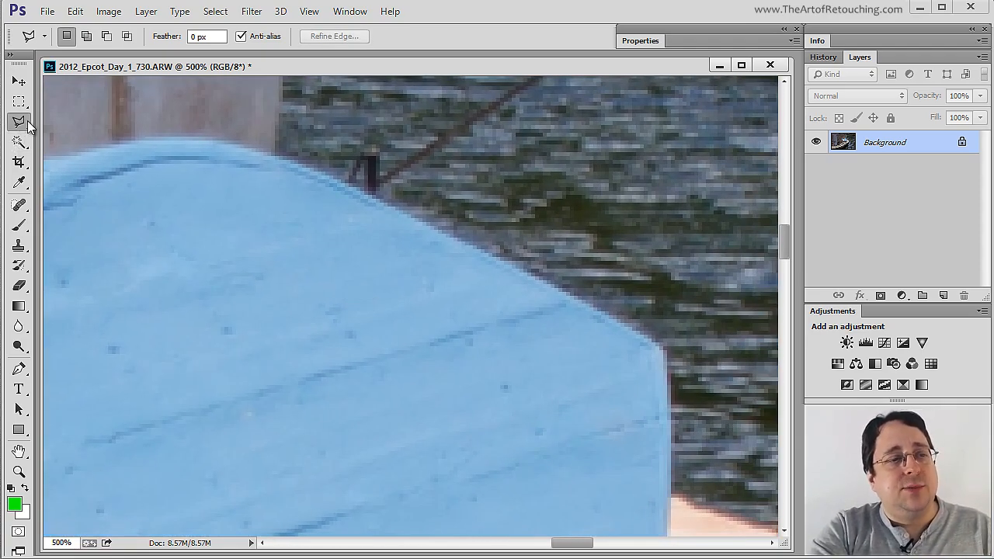
{"action": "mouse_move", "coordinate": [279, 160]}
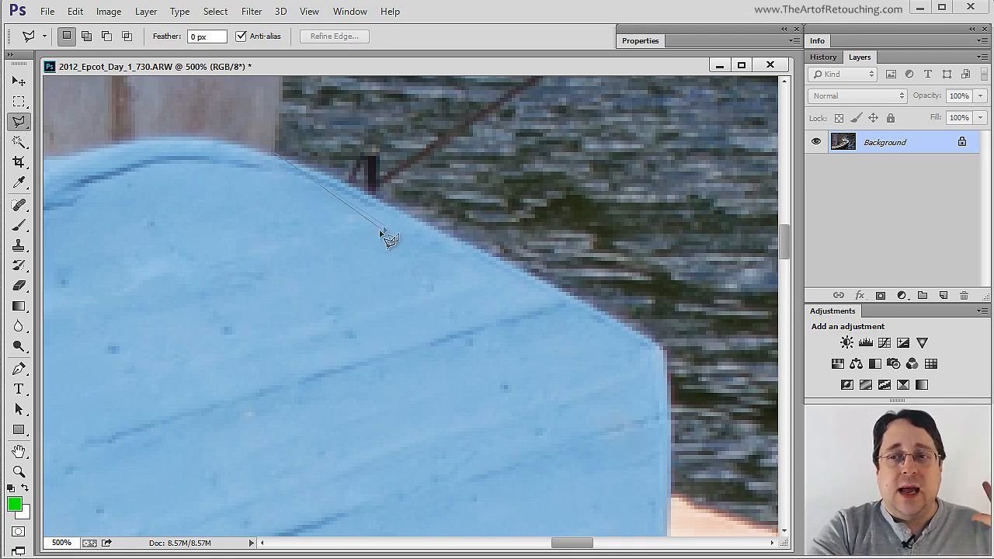
{"action": "mouse_move", "coordinate": [334, 201]}
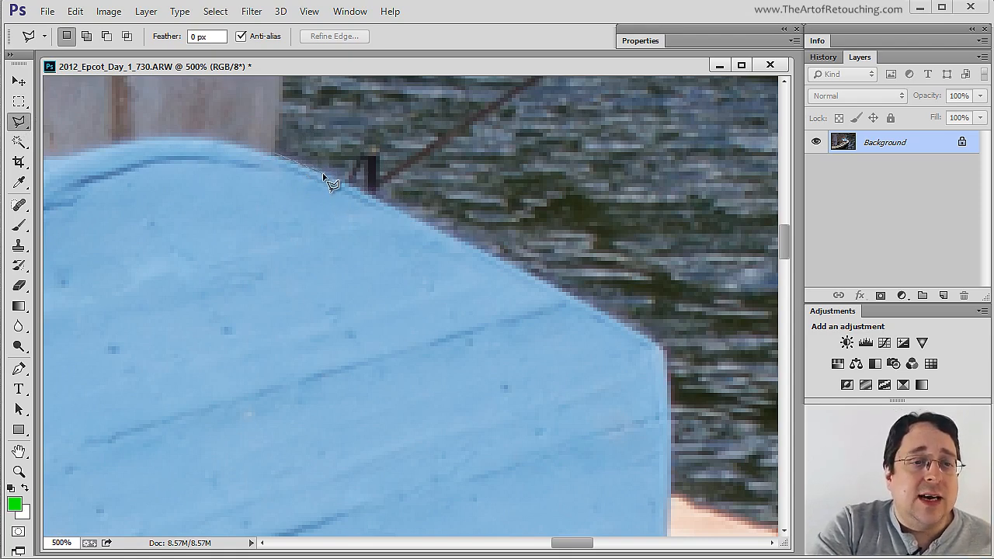
- Extend the polygonal outline along the boat's top edge
{"action": "left_click_drag", "start_coordinate": [326, 178], "coordinate": [586, 315]}
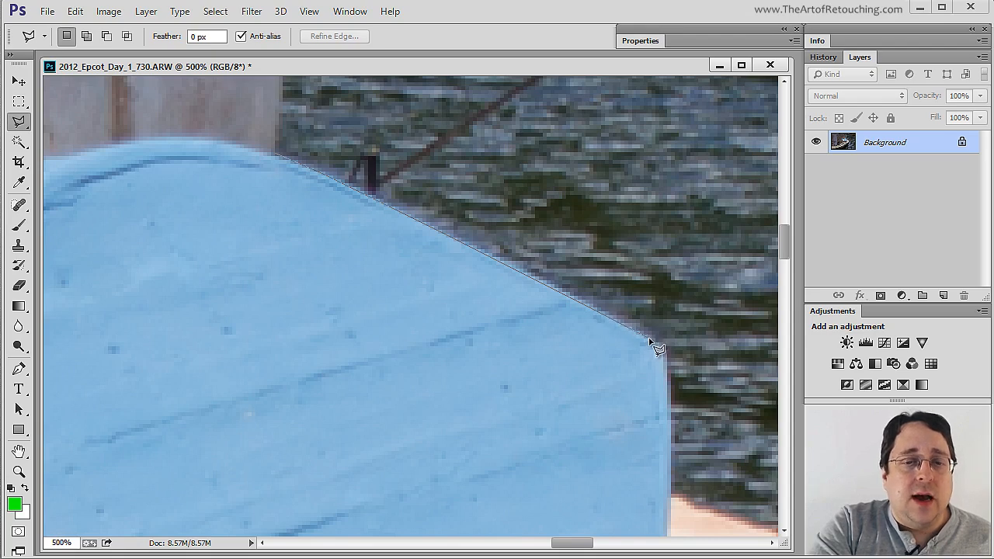
{"action": "mouse_move", "coordinate": [674, 376]}
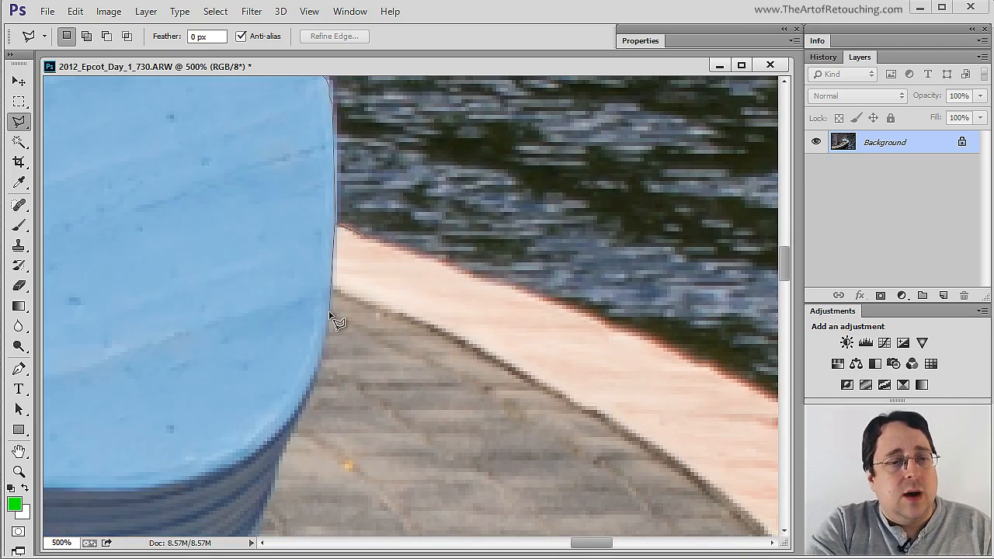
{"action": "mouse_move", "coordinate": [295, 442]}
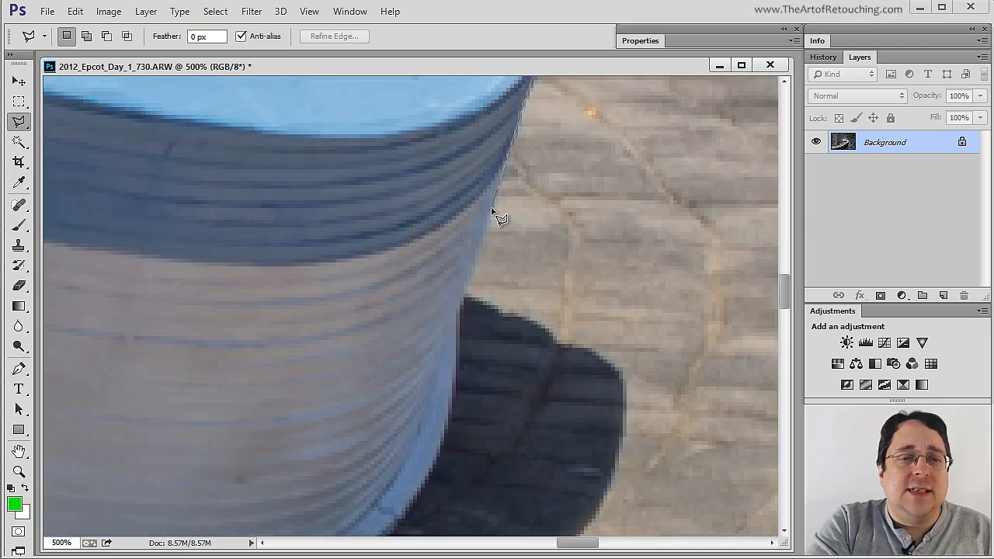
{"action": "mouse_move", "coordinate": [465, 306]}
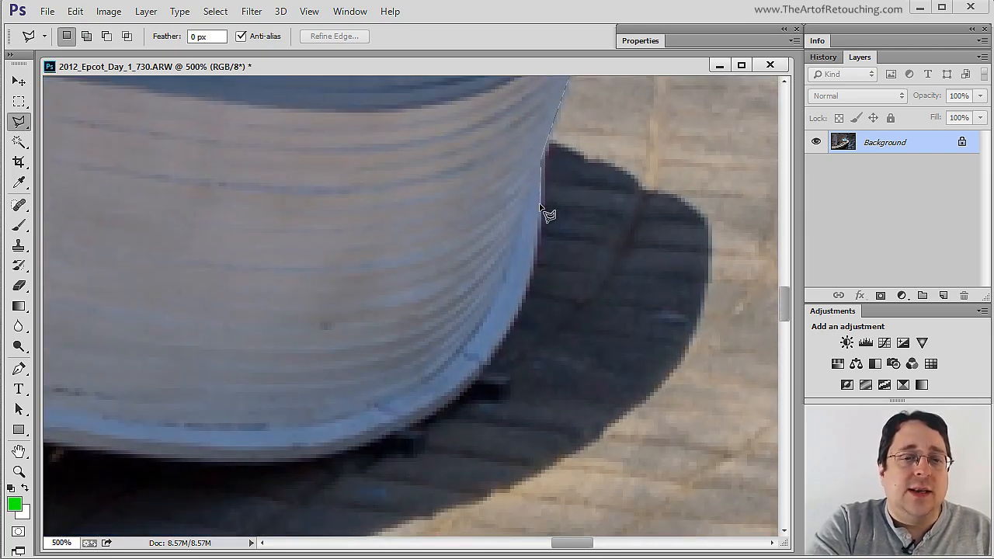
{"action": "mouse_move", "coordinate": [507, 355]}
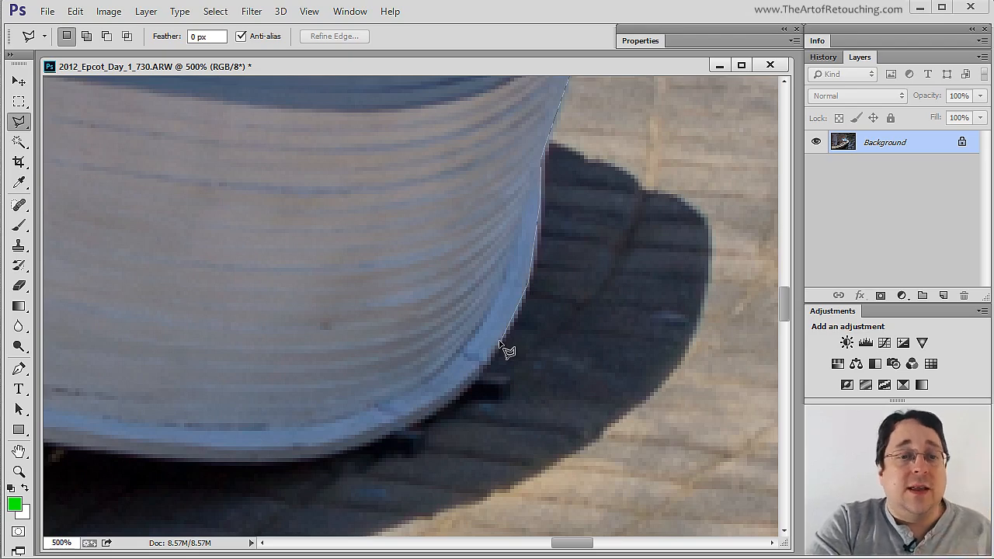
{"action": "mouse_move", "coordinate": [477, 392]}
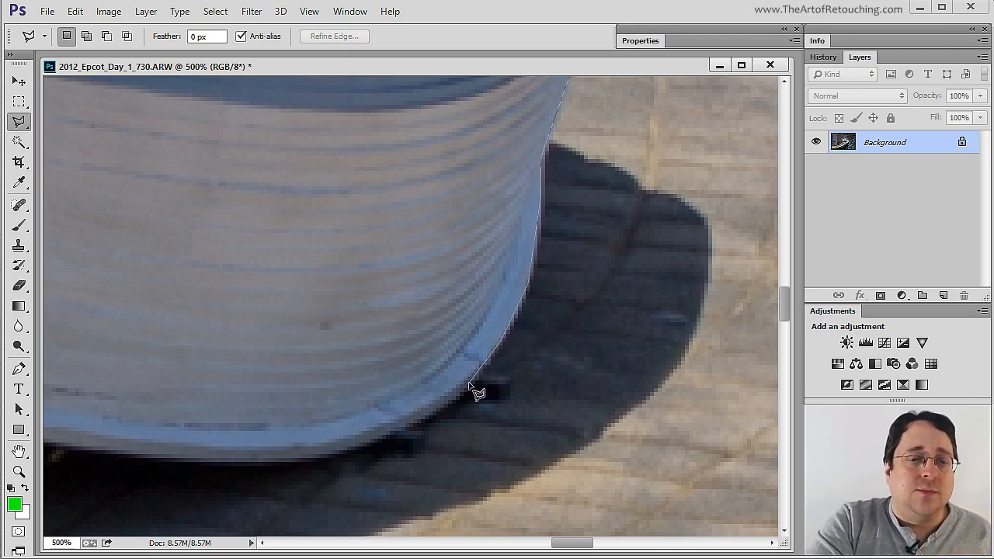